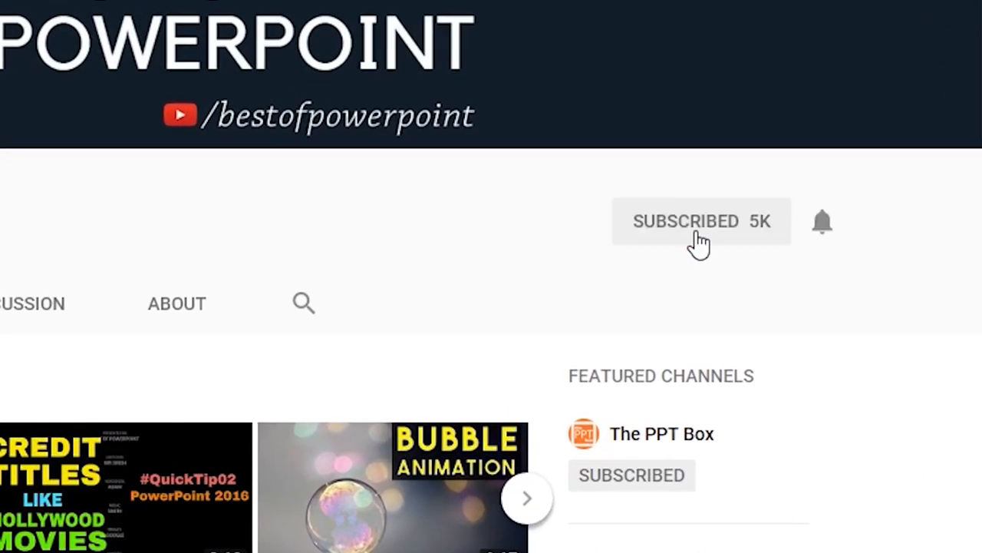
{"action": "mouse_move", "coordinate": [822, 226]}
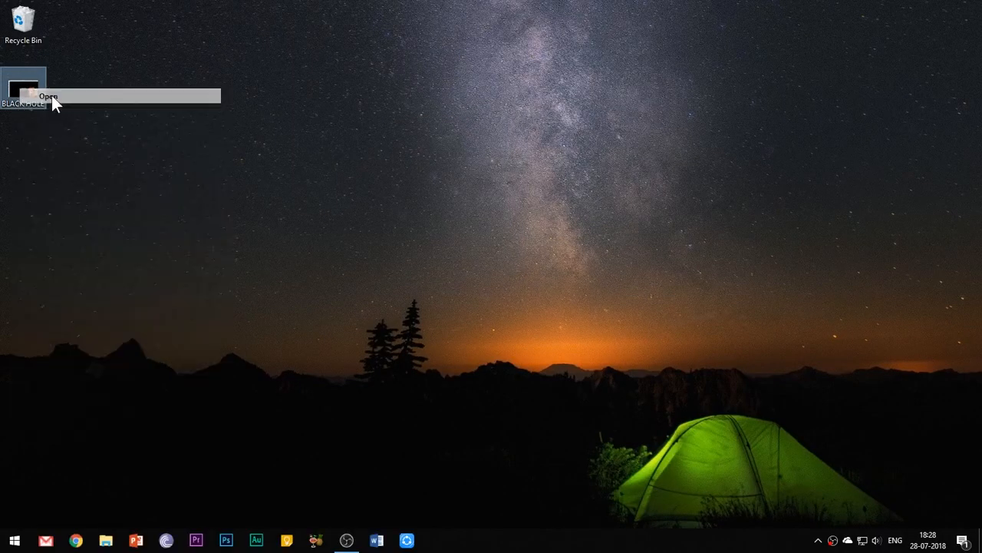
- Open the BLACK HOLE presentation from the desktop in PowerPoint
{"action": "left_click", "coordinate": [48, 96]}
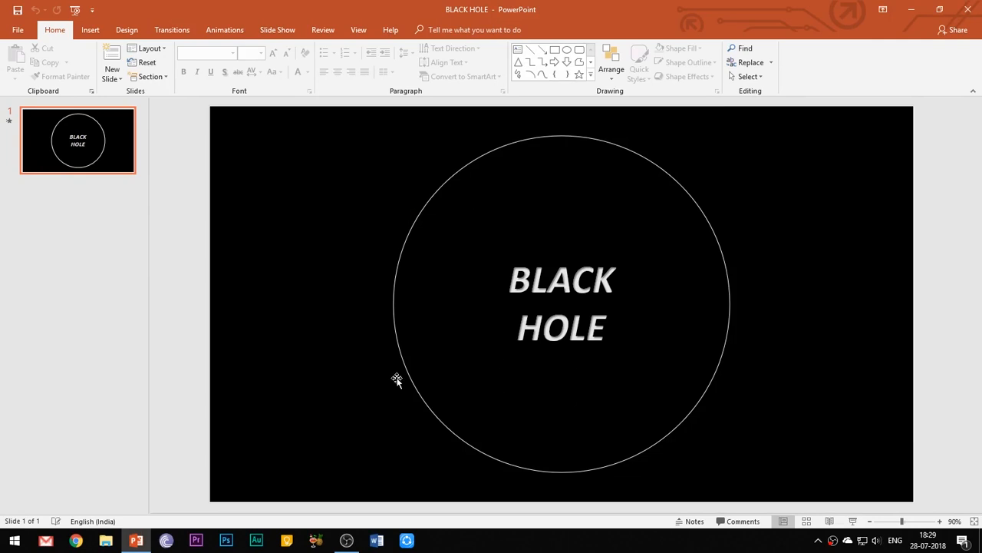
{"action": "left_click", "coordinate": [277, 29]}
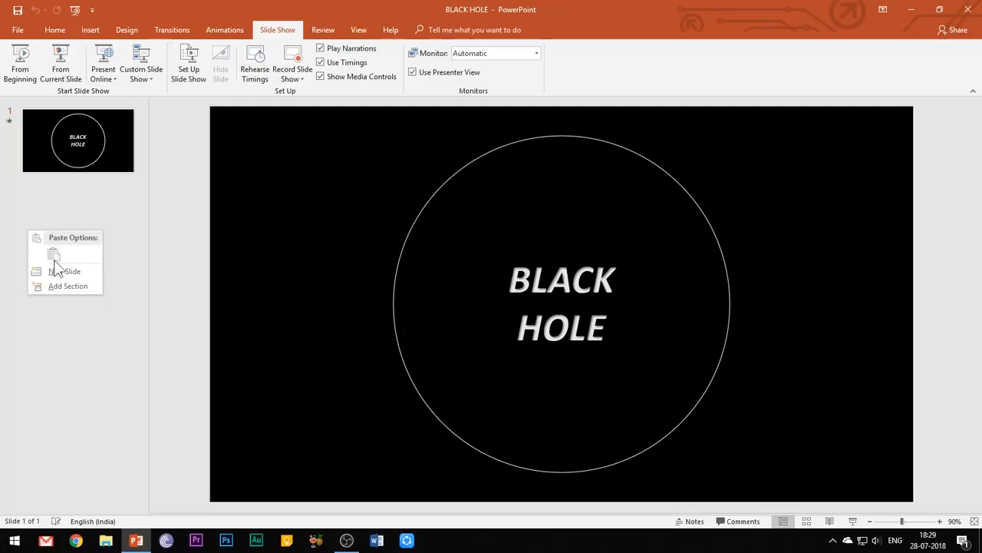
- Add a new slide and set its background to a solid black fill
{"action": "right_click", "coordinate": [77, 216]}
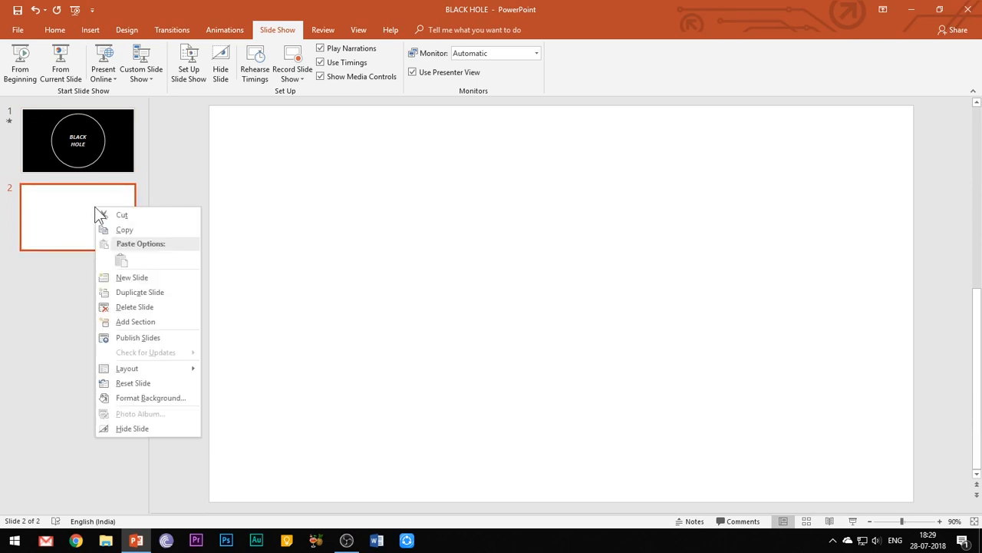
{"action": "left_click", "coordinate": [150, 398]}
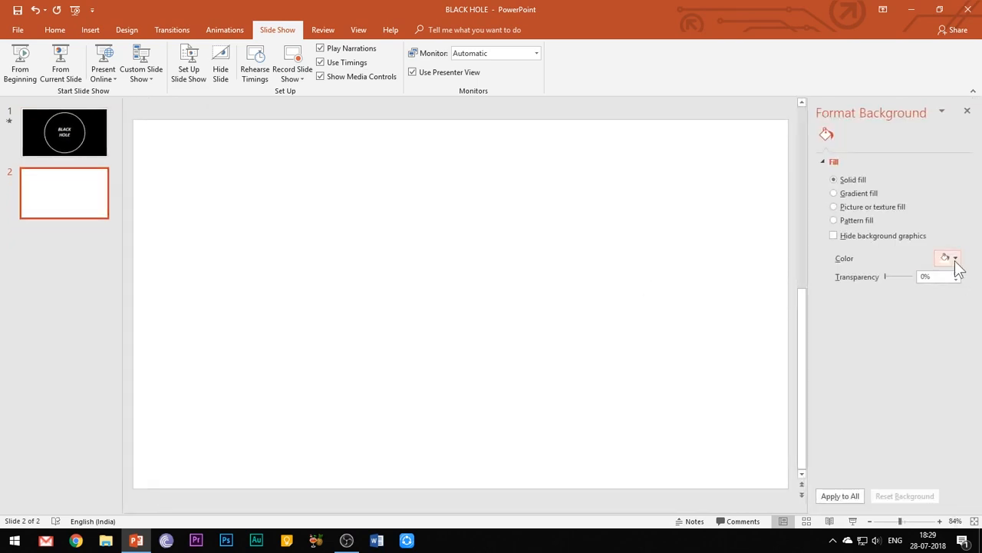
{"action": "left_click", "coordinate": [947, 257]}
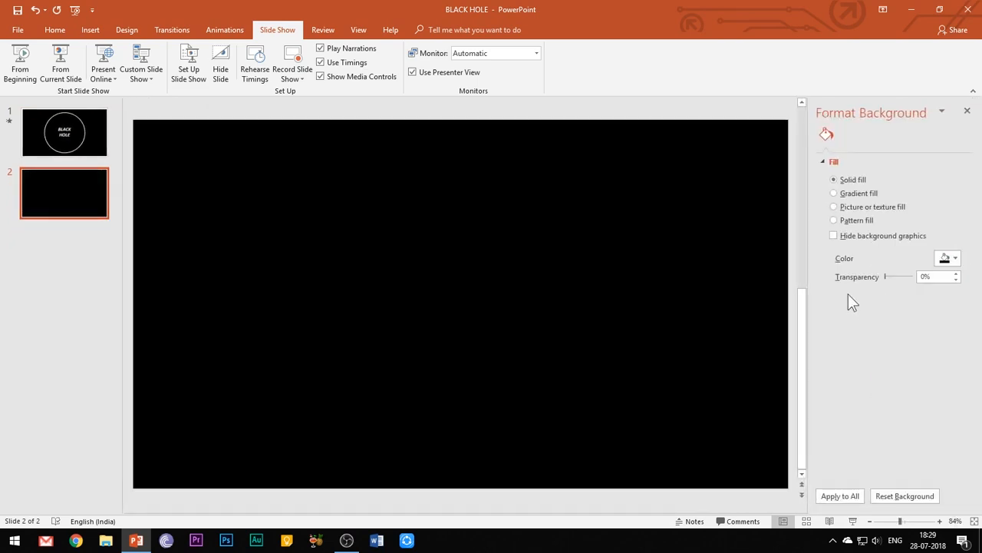
{"action": "left_click", "coordinate": [89, 29]}
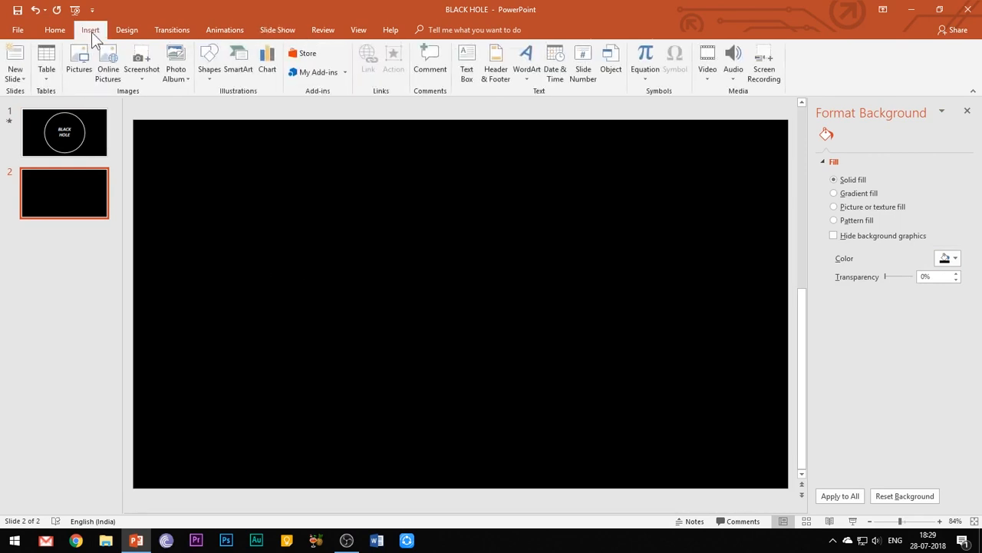
- Draw a full-slide rectangle with a centred circle on top of it
{"action": "left_click", "coordinate": [209, 62]}
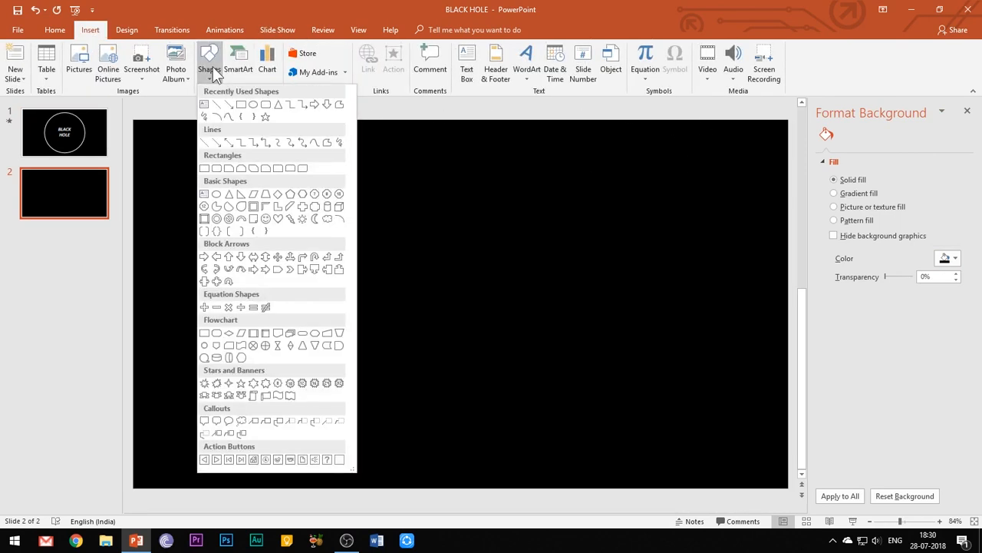
{"action": "left_click", "coordinate": [203, 104]}
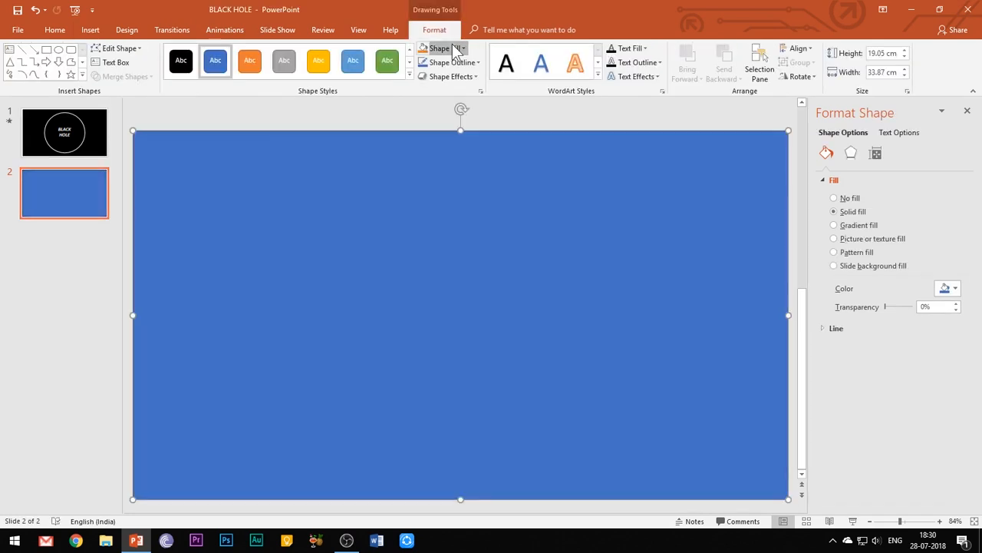
{"action": "left_click", "coordinate": [209, 63]}
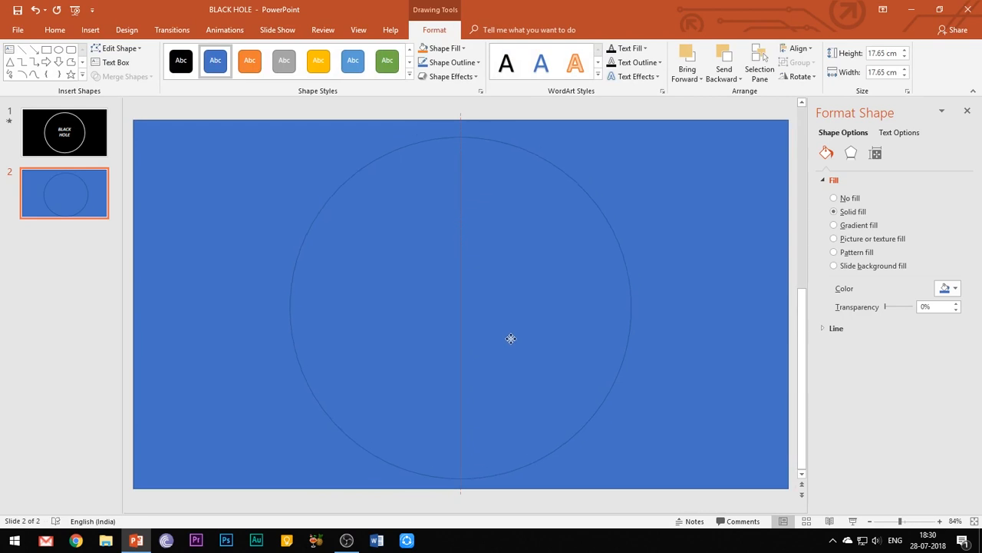
- Subtract the circle from the rectangle with Merge Shapes, leaving a circular hole
{"action": "left_click", "coordinate": [121, 76]}
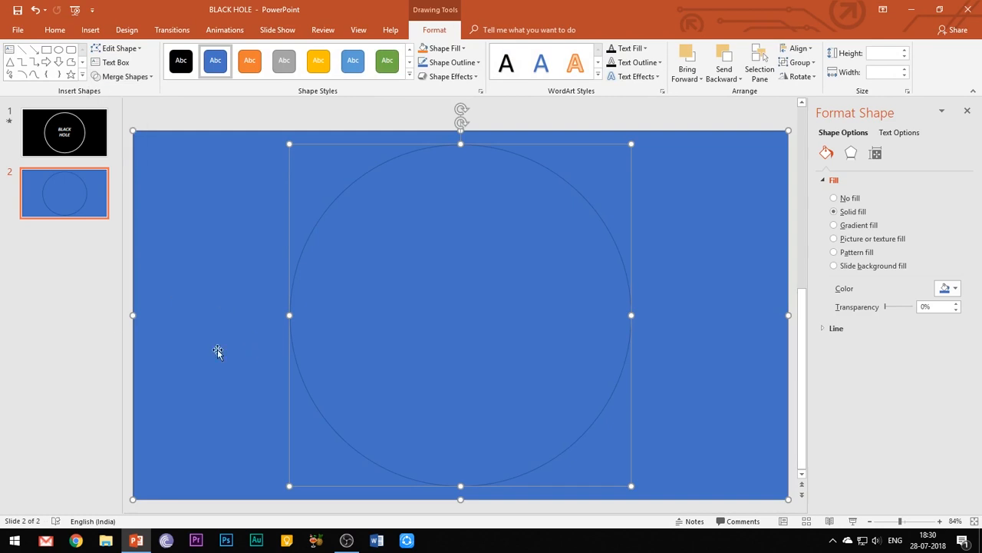
{"action": "left_click", "coordinate": [54, 29]}
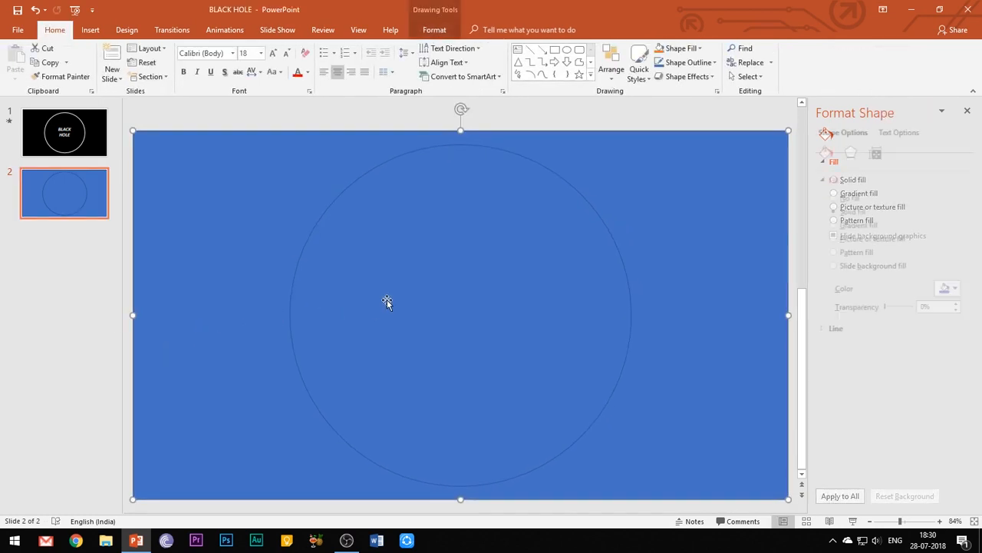
{"action": "left_click", "coordinate": [387, 300]}
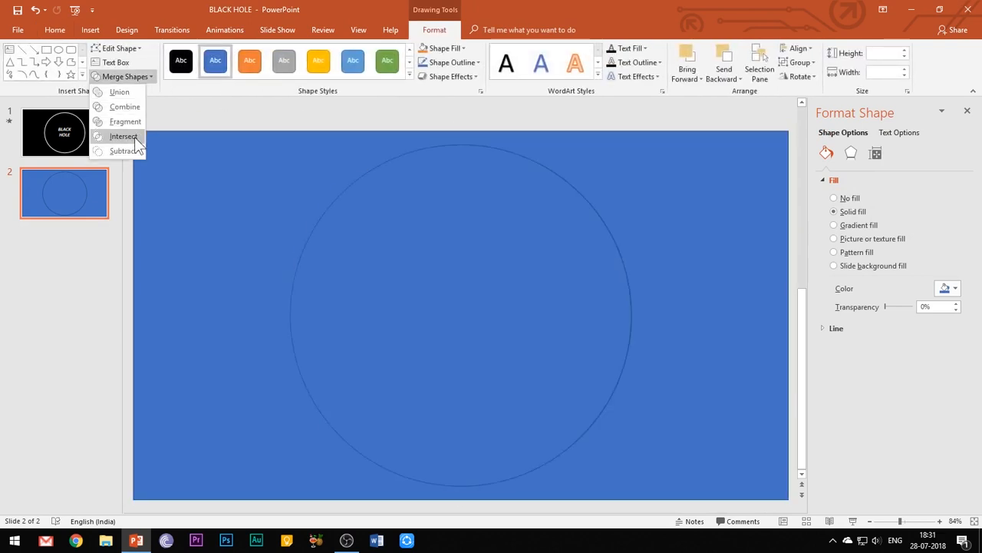
{"action": "left_click", "coordinate": [123, 135]}
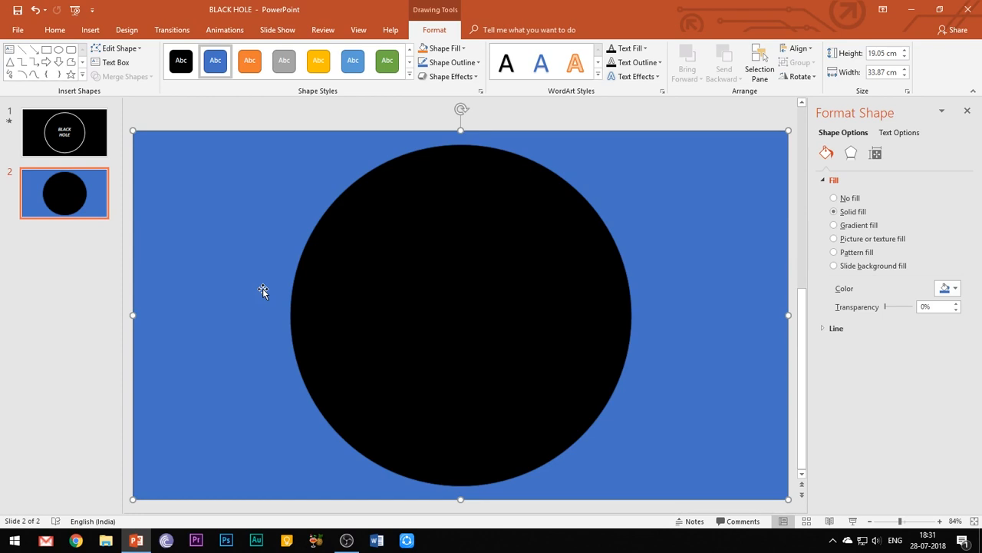
- Fill the holed rectangle black and give its outline a white solid colour
{"action": "right_click", "coordinate": [263, 290]}
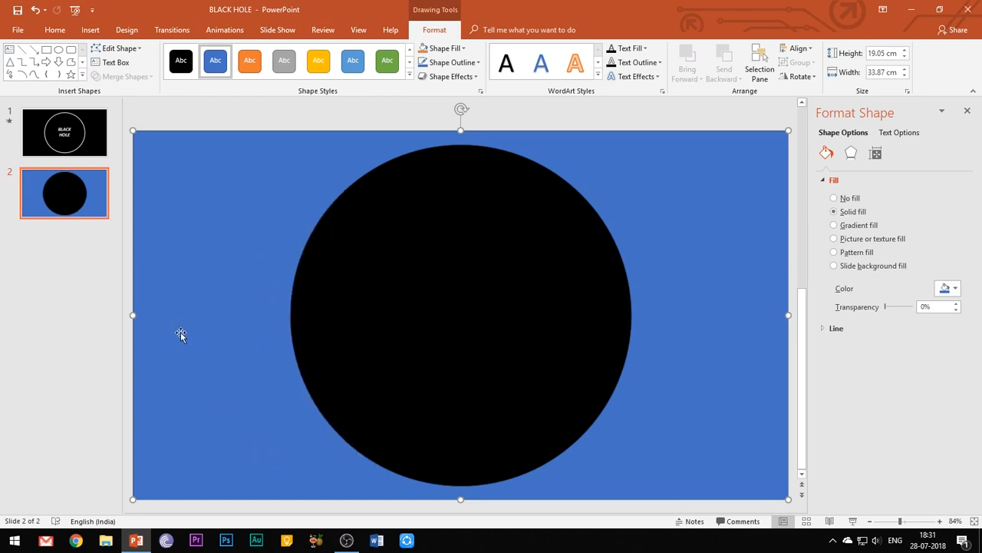
{"action": "mouse_move", "coordinate": [645, 421]}
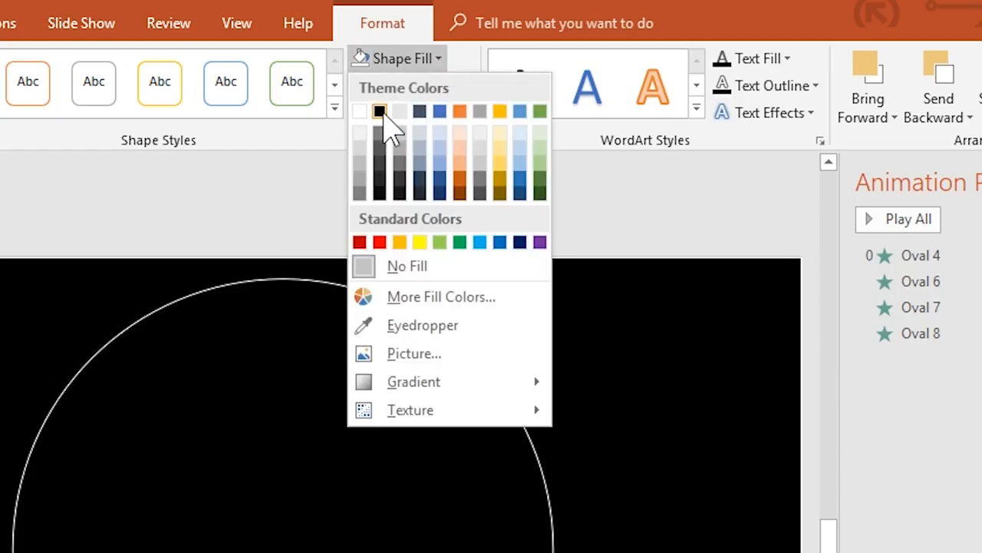
{"action": "left_click", "coordinate": [379, 111]}
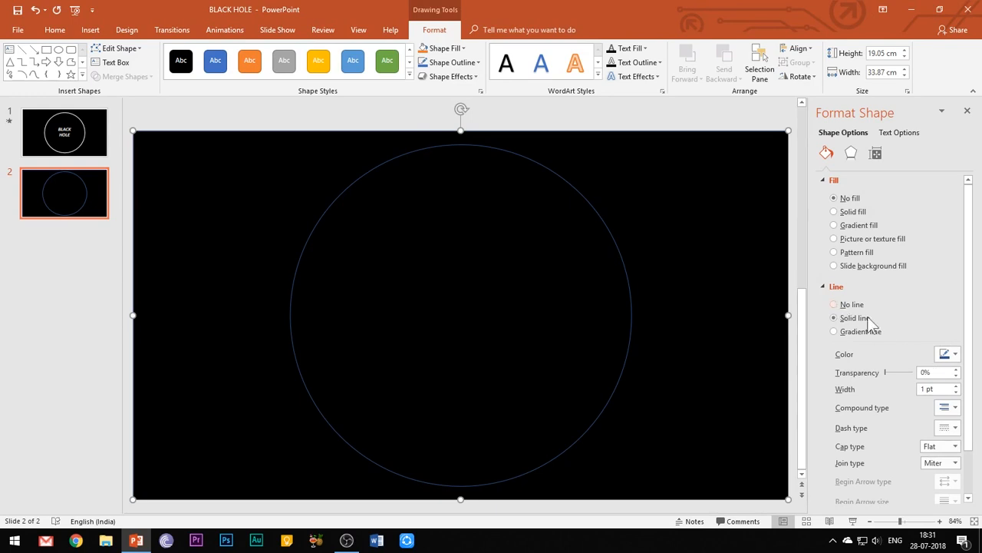
{"action": "left_click", "coordinate": [947, 353]}
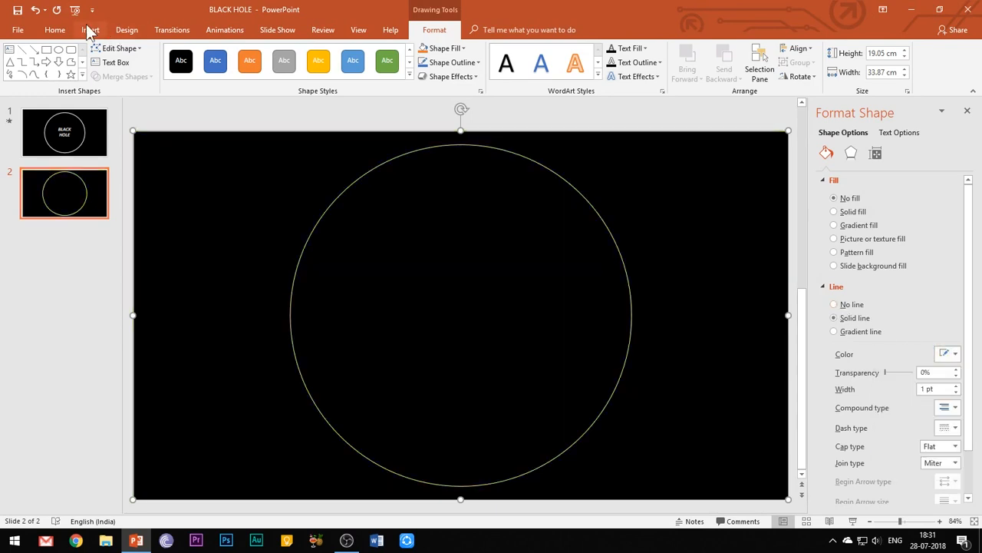
- Make the circle an unfilled white ring and add a smaller concentric ring inside it
{"action": "left_click", "coordinate": [90, 30]}
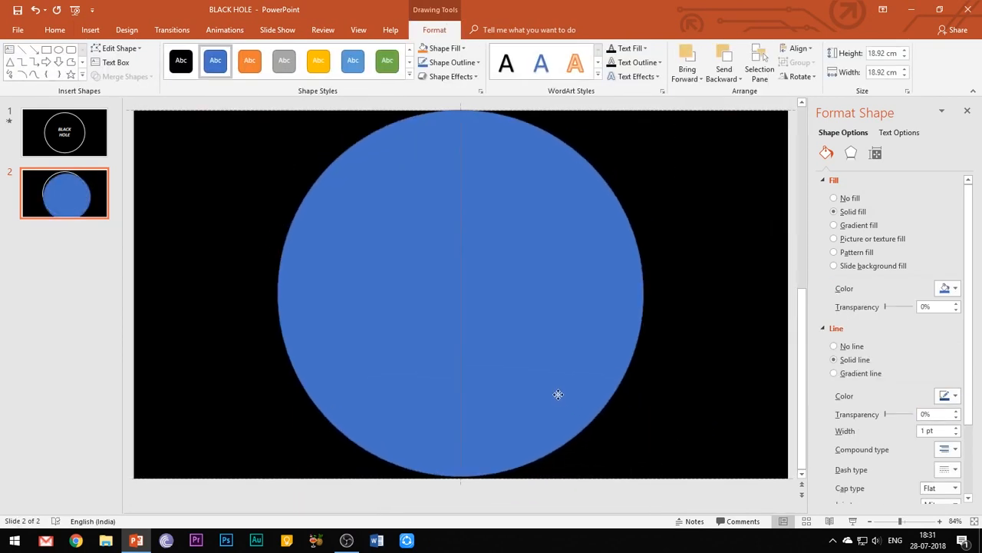
{"action": "left_click", "coordinate": [558, 394]}
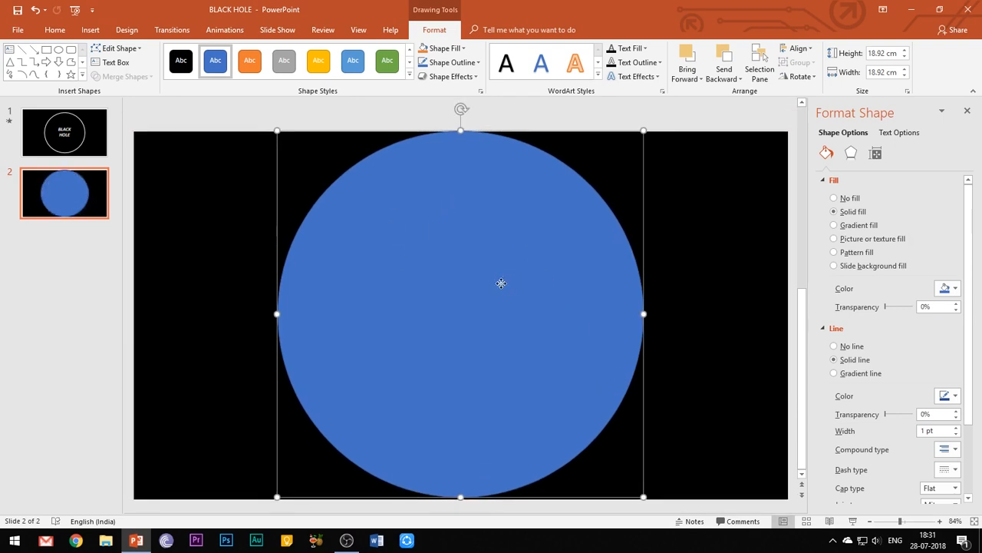
{"action": "mouse_move", "coordinate": [444, 47]}
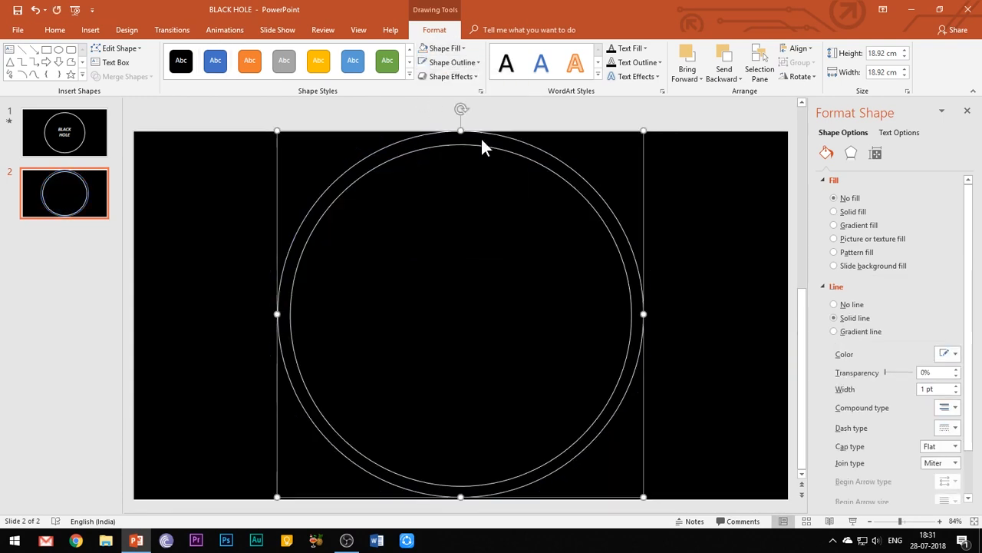
{"action": "left_click", "coordinate": [224, 30]}
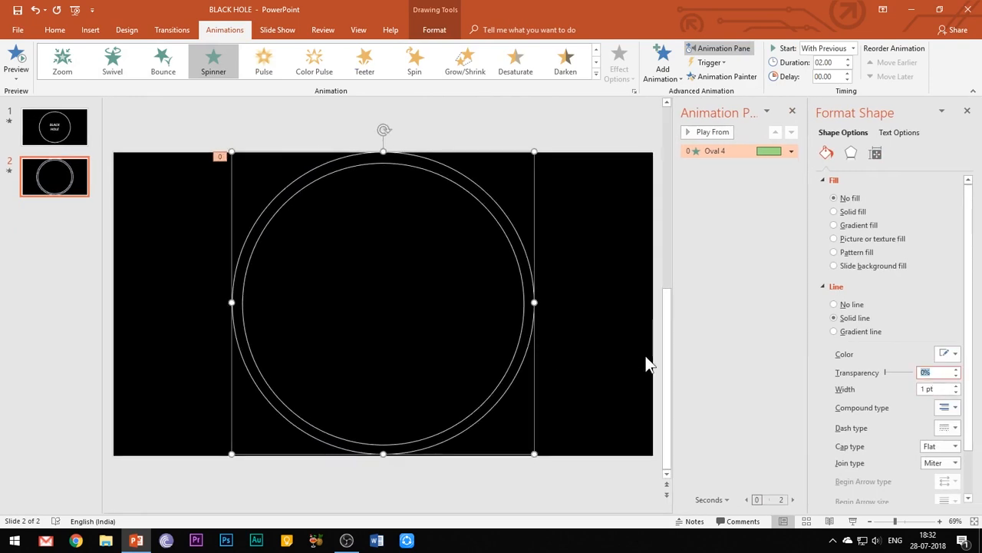
{"action": "left_click_drag", "start_coordinate": [884, 372], "coordinate": [894, 372]}
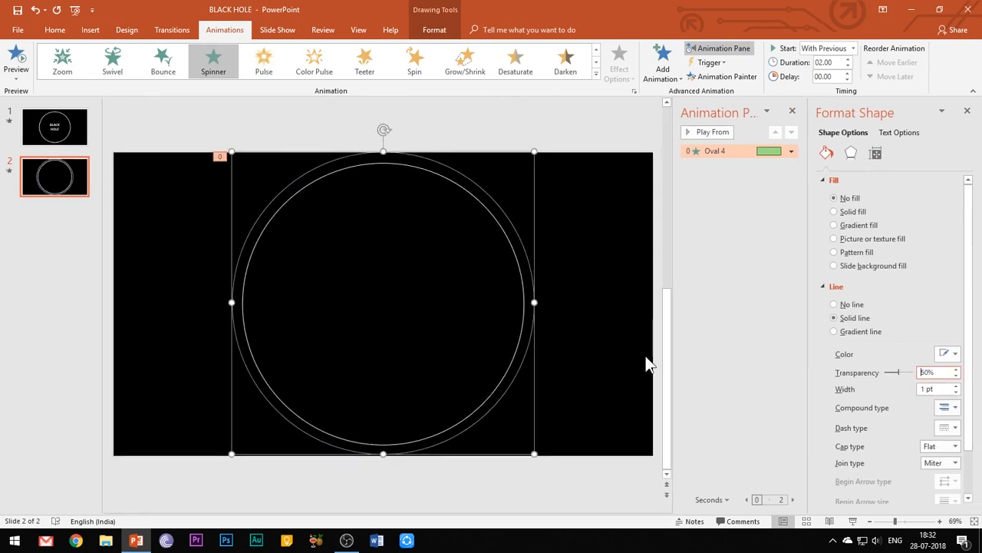
{"action": "left_click", "coordinate": [434, 29]}
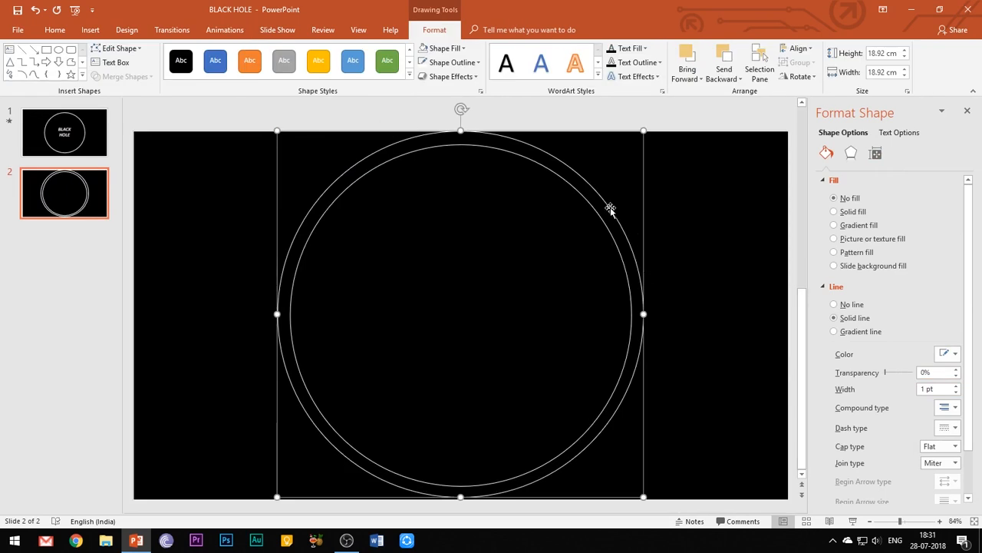
{"action": "left_click", "coordinate": [225, 29]}
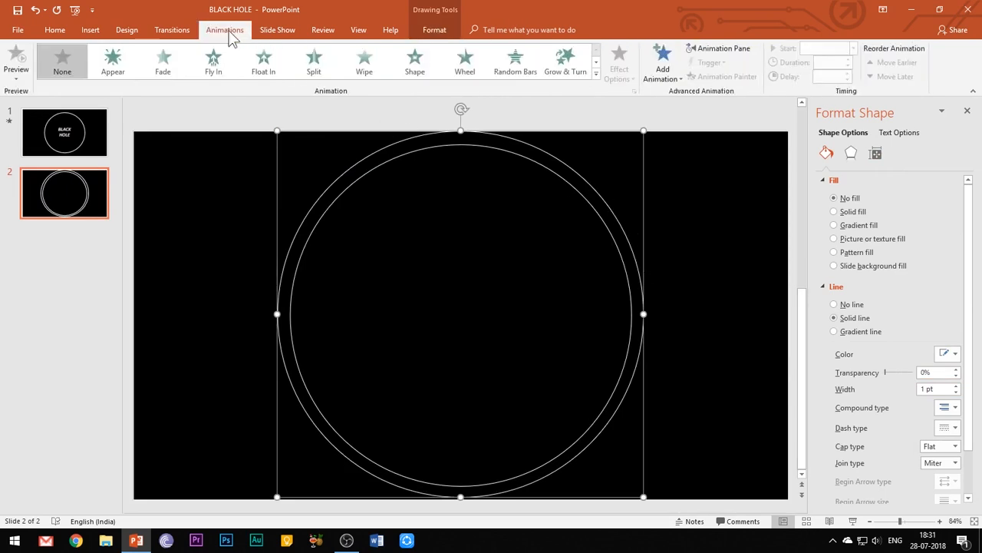
- Give the outer circle a Spinner entrance animation
{"action": "left_click", "coordinate": [661, 63]}
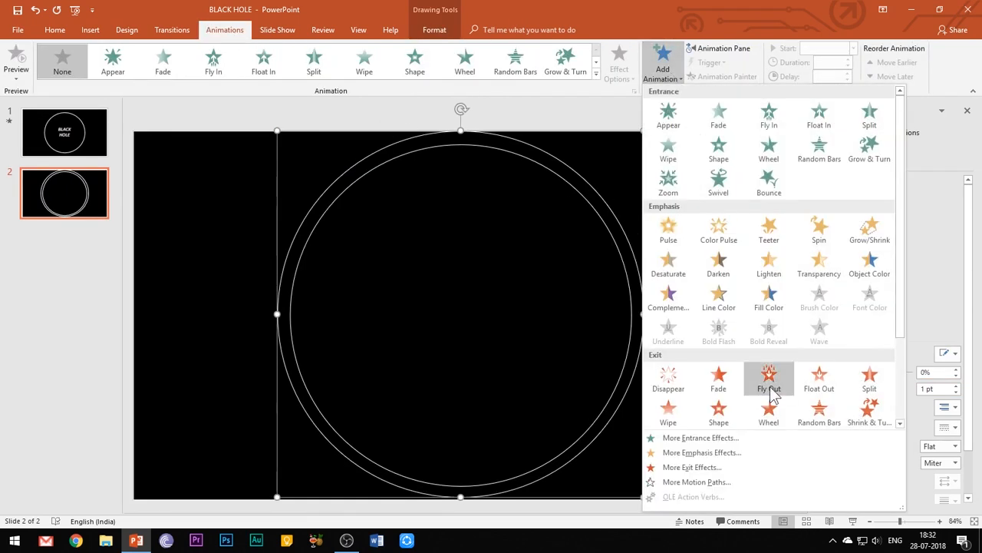
{"action": "left_click", "coordinate": [700, 438]}
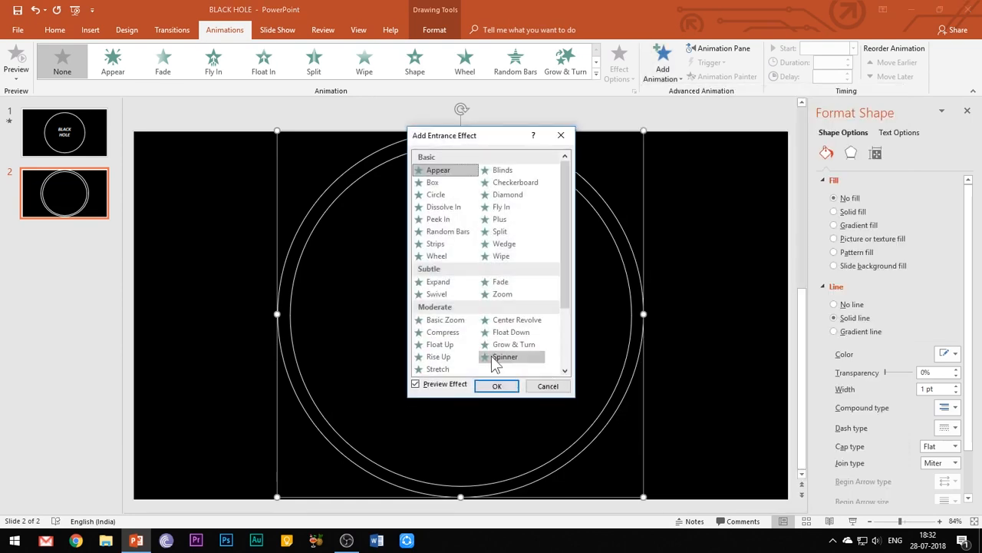
{"action": "left_click", "coordinate": [496, 385]}
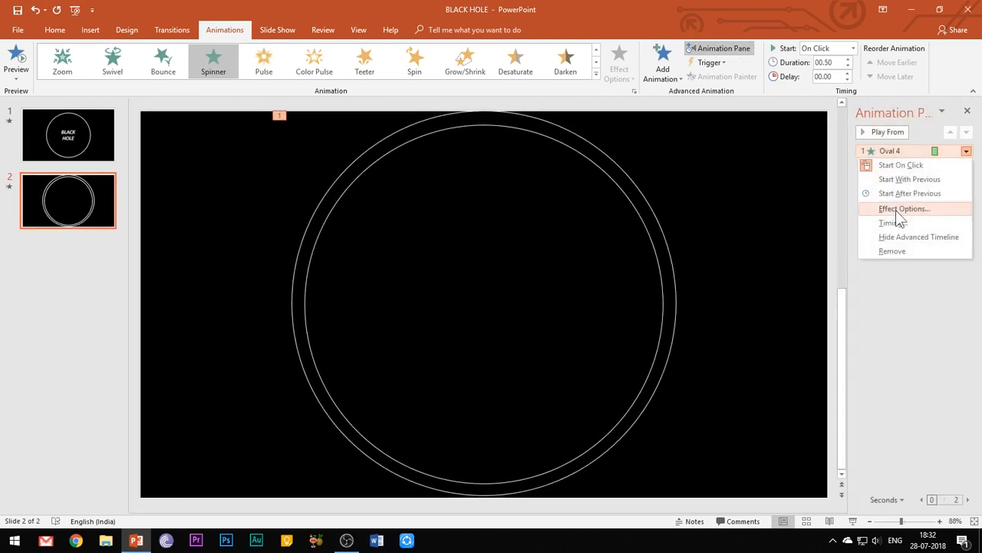
- Set the Spinner to start With Previous with a 2-second duration
{"action": "left_click", "coordinate": [888, 222]}
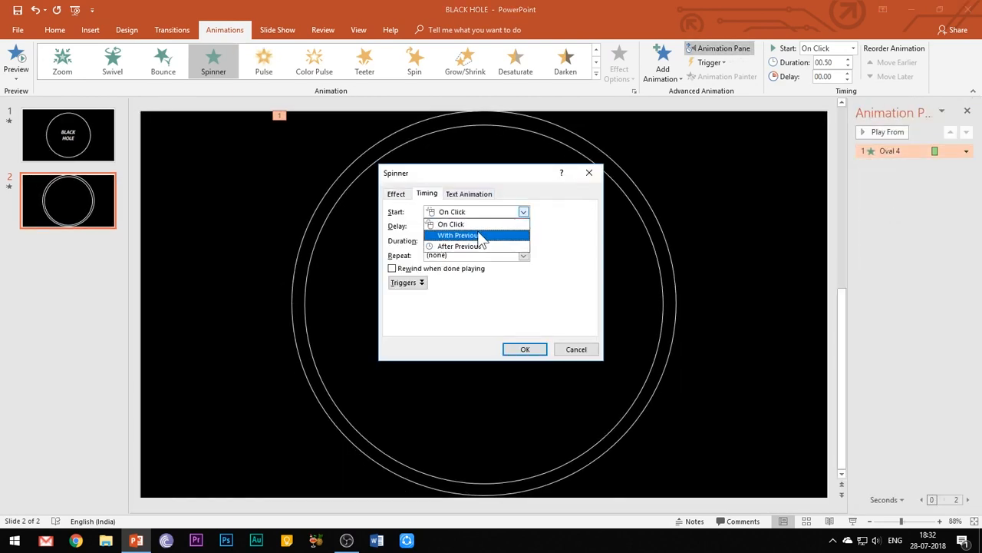
{"action": "left_click", "coordinate": [458, 246]}
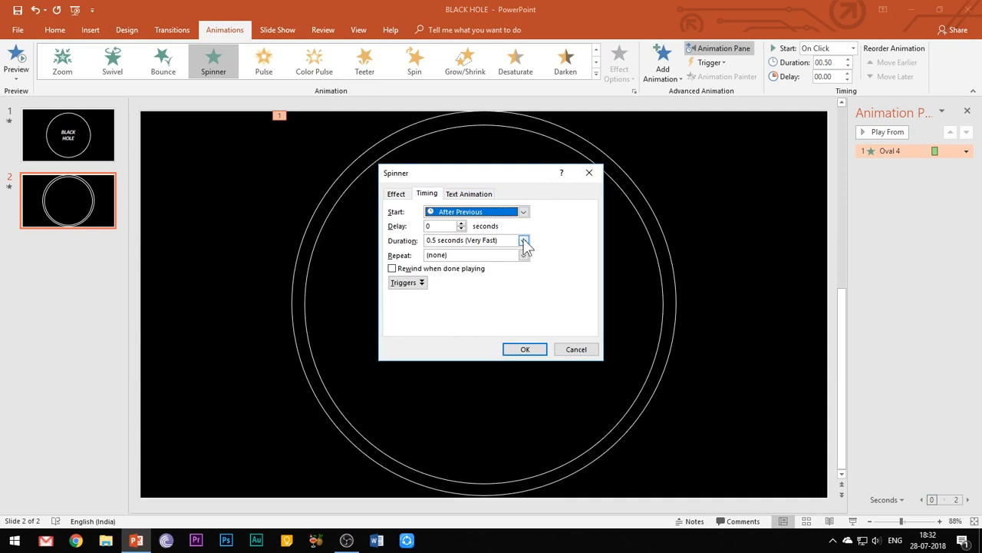
{"action": "left_click", "coordinate": [523, 240]}
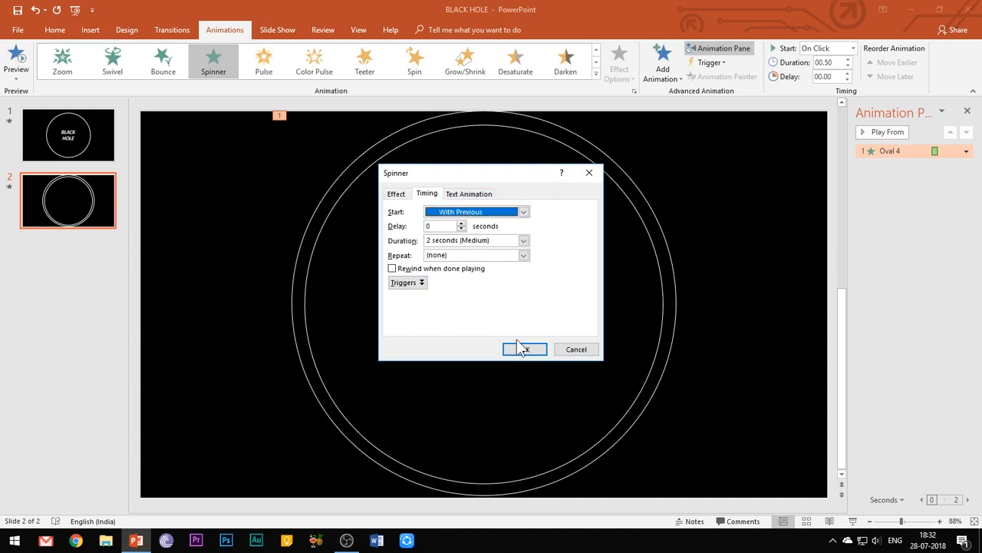
- Give the four copied circles Spinner timings With Previous and delays of 0, 0.5, 1 and 1.5 seconds
{"action": "left_click", "coordinate": [525, 349]}
{"action": "type", "text": ".5"}
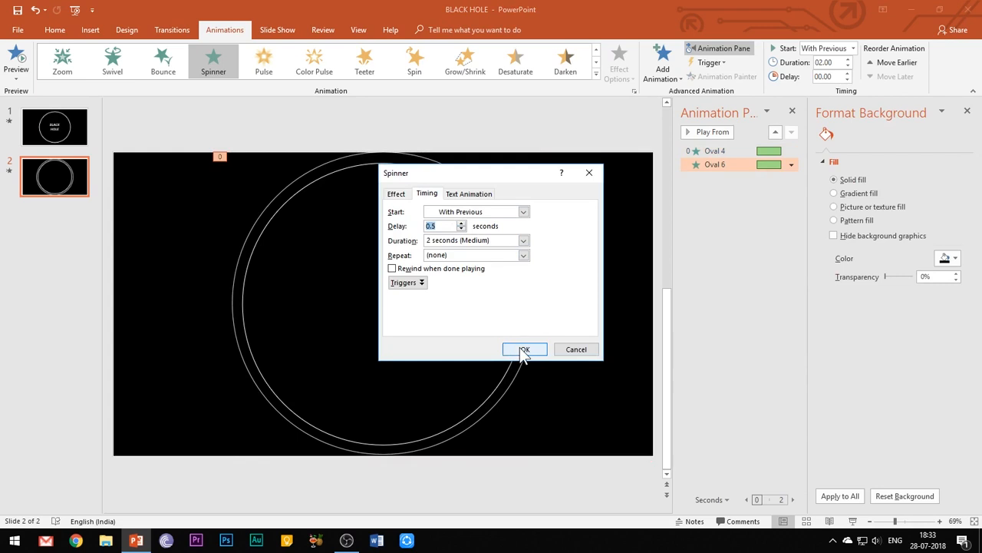
{"action": "left_click", "coordinate": [525, 349]}
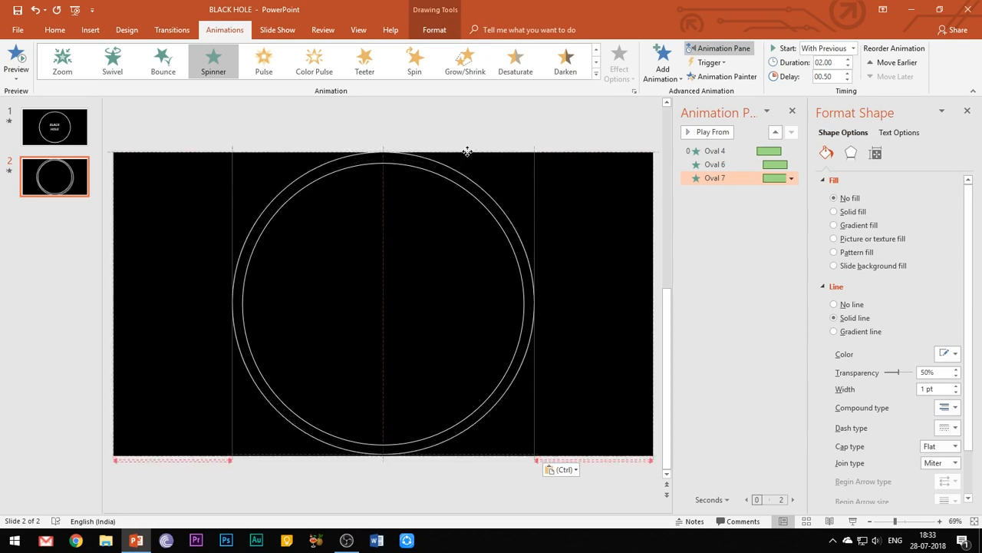
{"action": "left_click", "coordinate": [383, 304]}
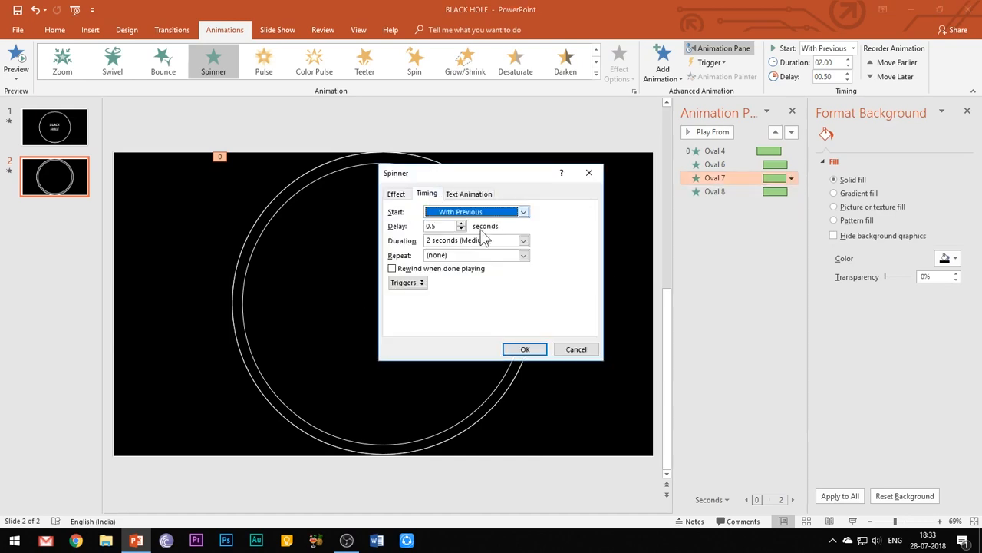
{"action": "left_click", "coordinate": [525, 349]}
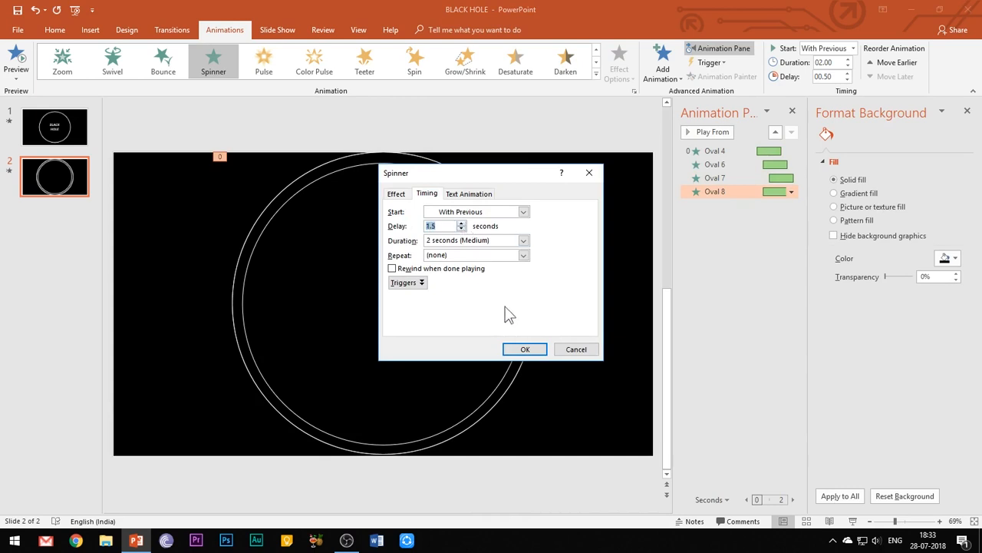
{"action": "left_click", "coordinate": [525, 349]}
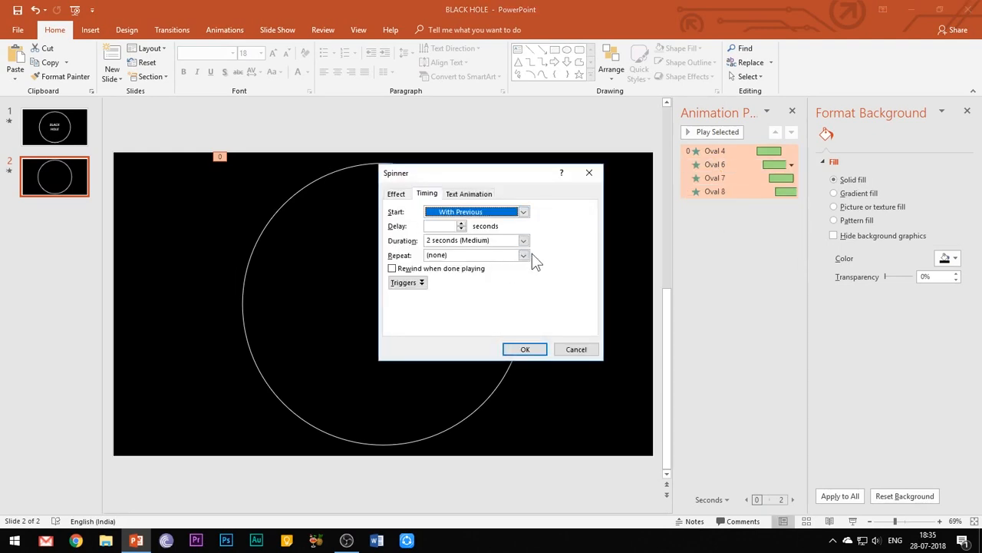
- Set all four circle animations to repeat and confirm the shared timing
{"action": "left_click", "coordinate": [523, 254]}
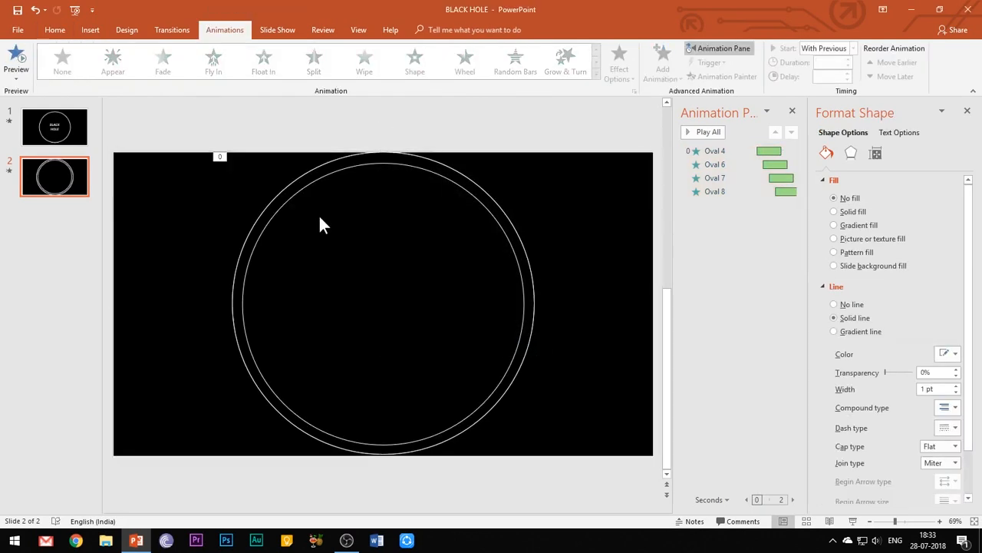
{"action": "right_click", "coordinate": [322, 225]}
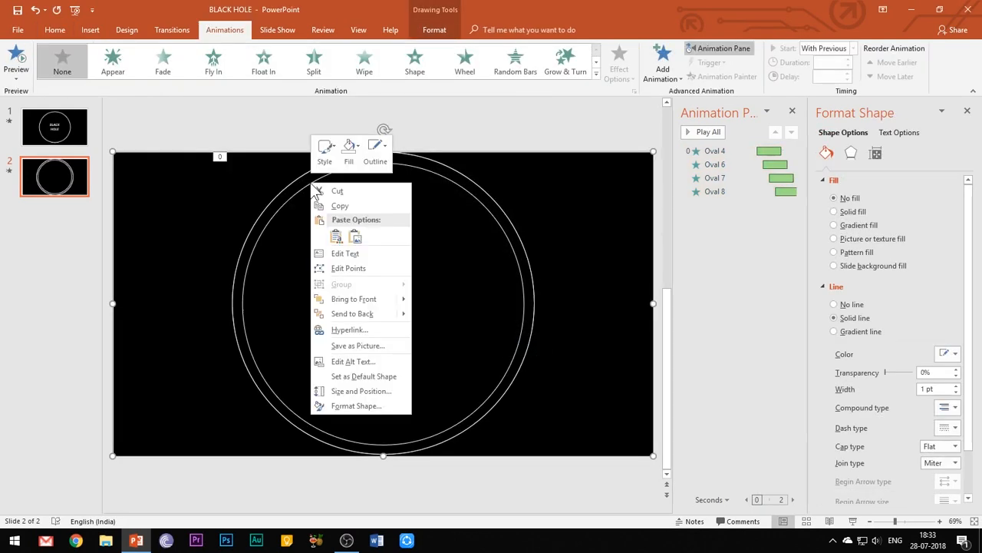
{"action": "mouse_move", "coordinate": [354, 298]}
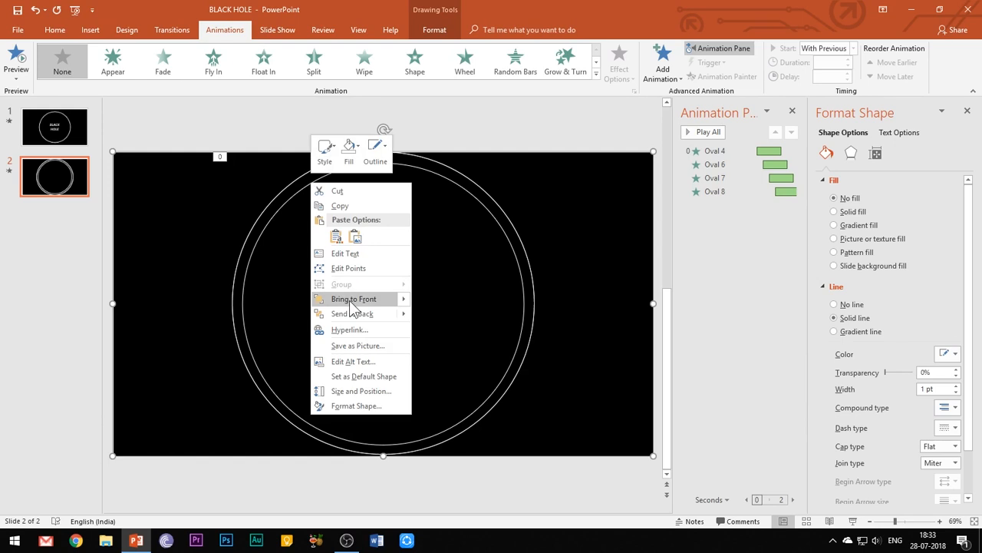